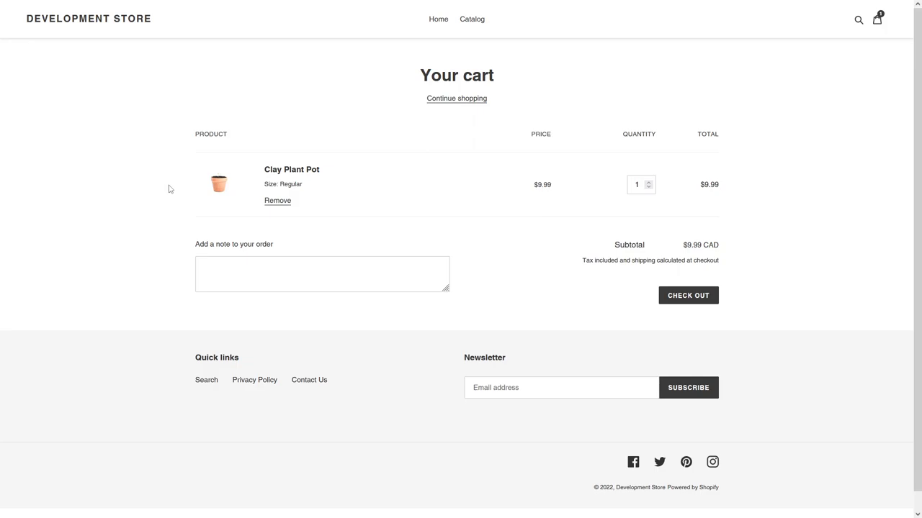
mouse_move(262, 422)
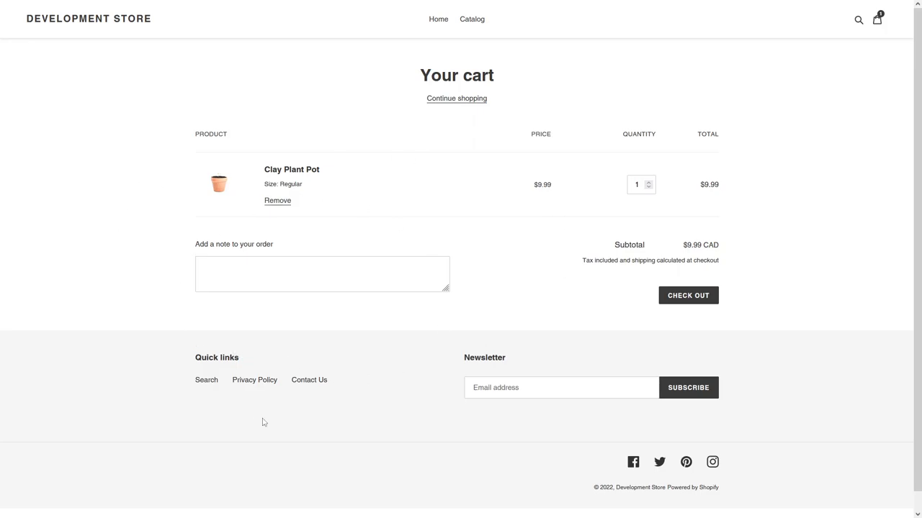
mouse_move(195, 82)
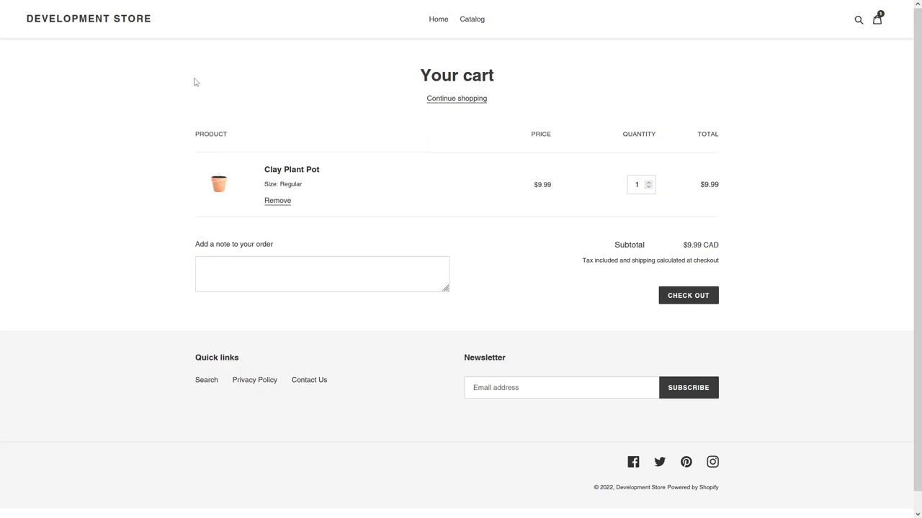
- Customize the live Debut theme from the admin's Online Store themes
click(50, 11)
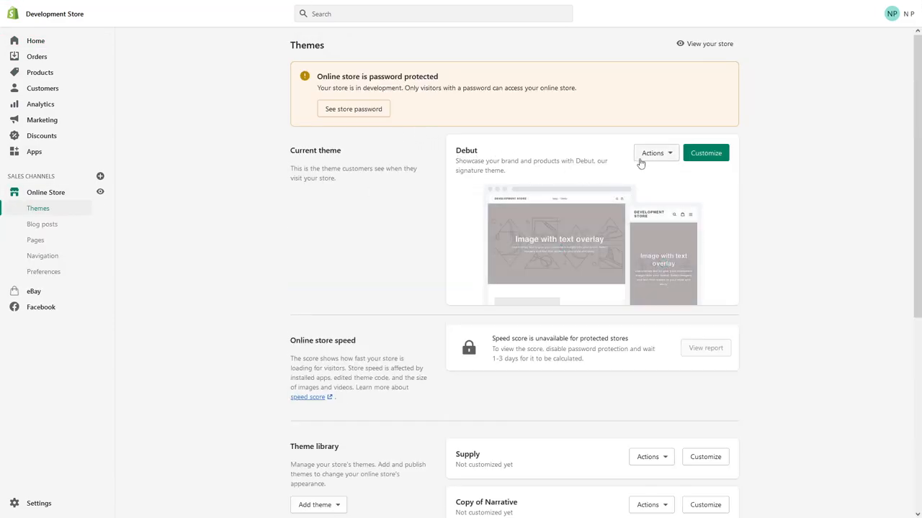
click(705, 153)
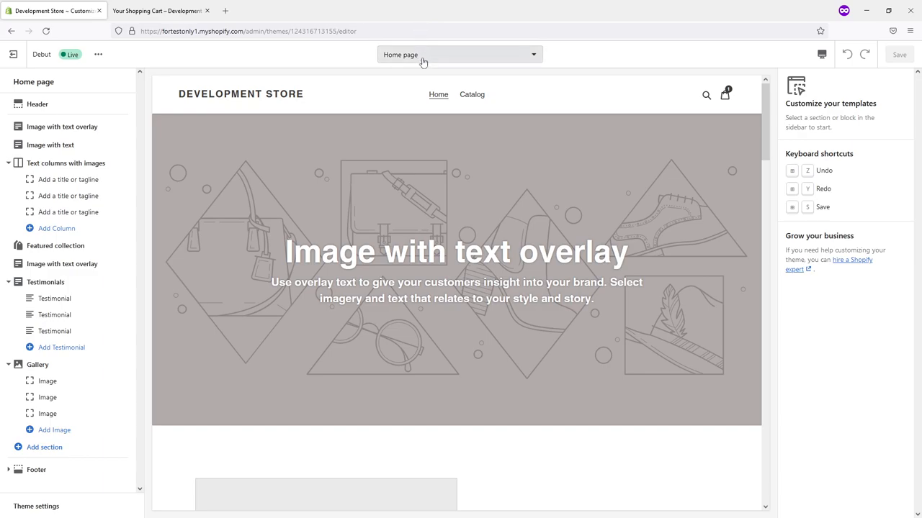
- Switch the theme editor preview to the Cart template
click(458, 55)
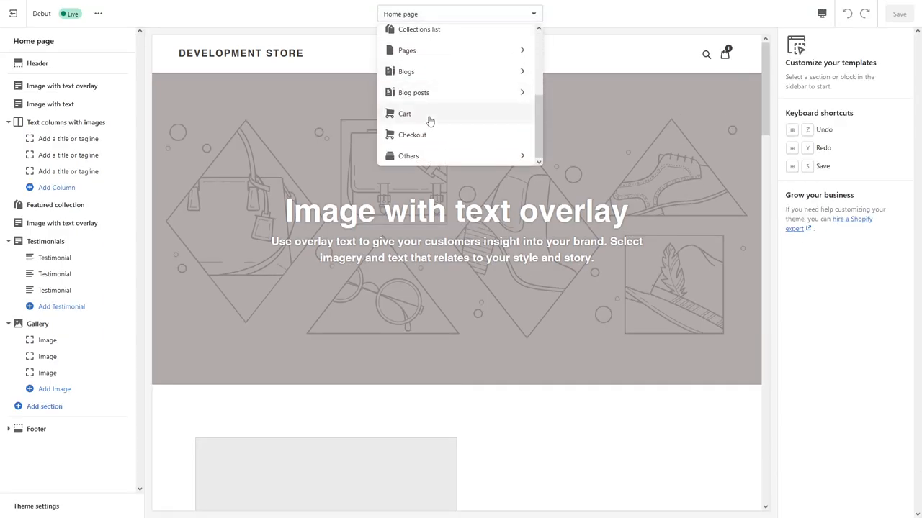
click(405, 114)
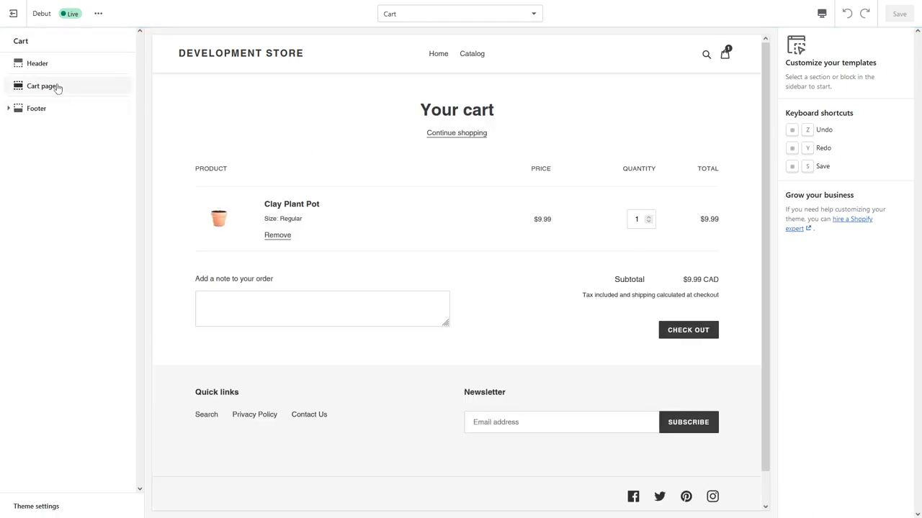
- Toggle Enable cart notes off and back on in Cart page settings, then reach Debut's theme actions
click(40, 86)
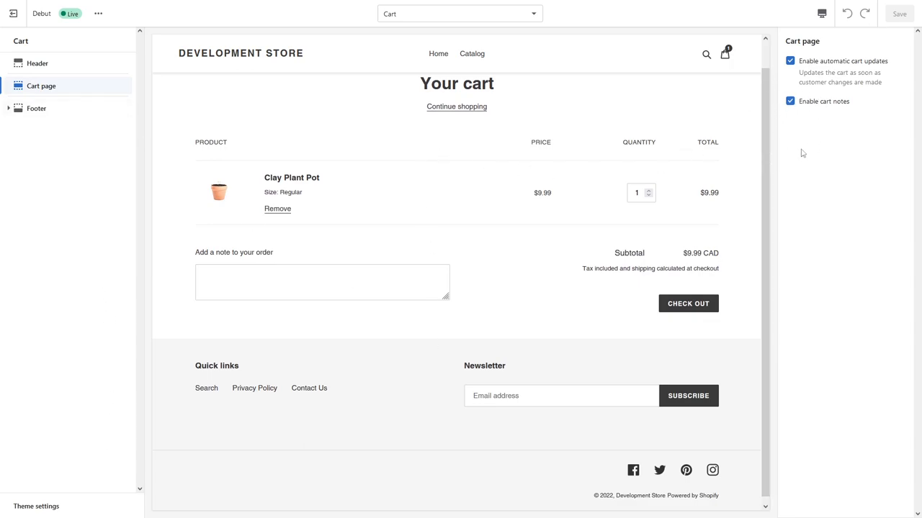
mouse_move(573, 223)
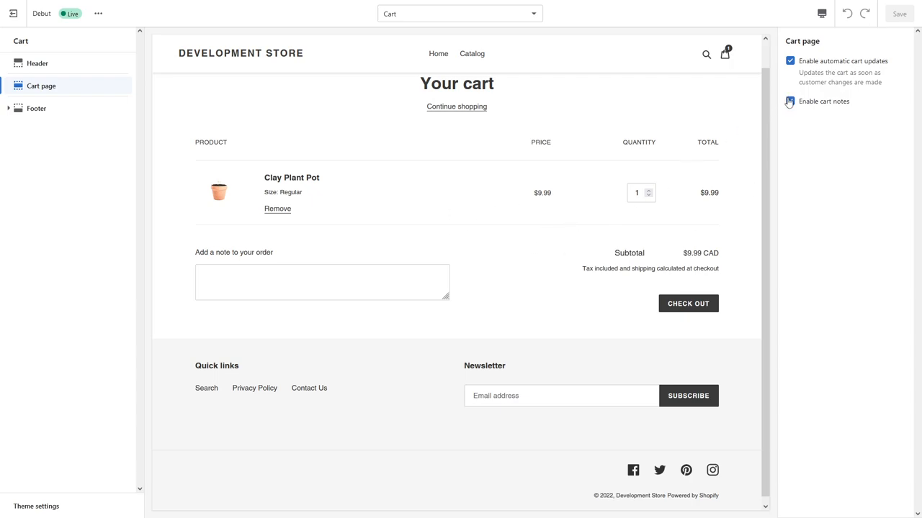
click(789, 101)
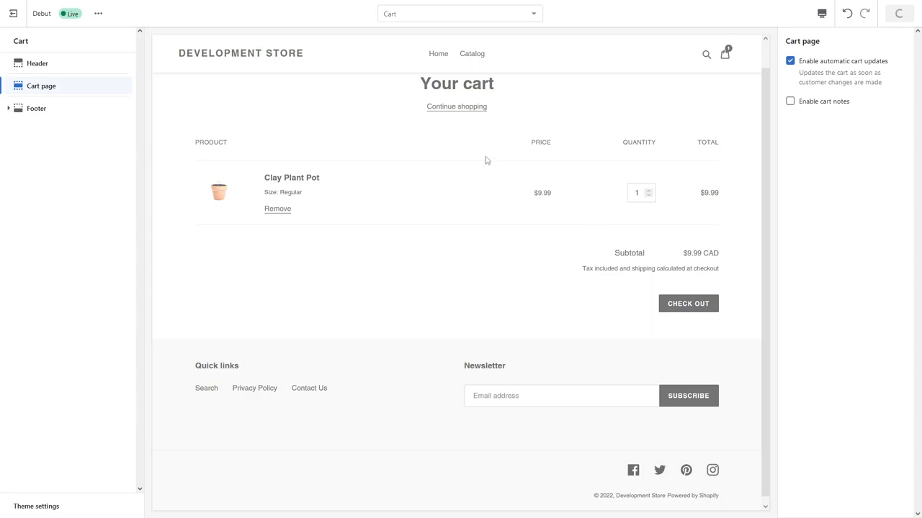
click(789, 101)
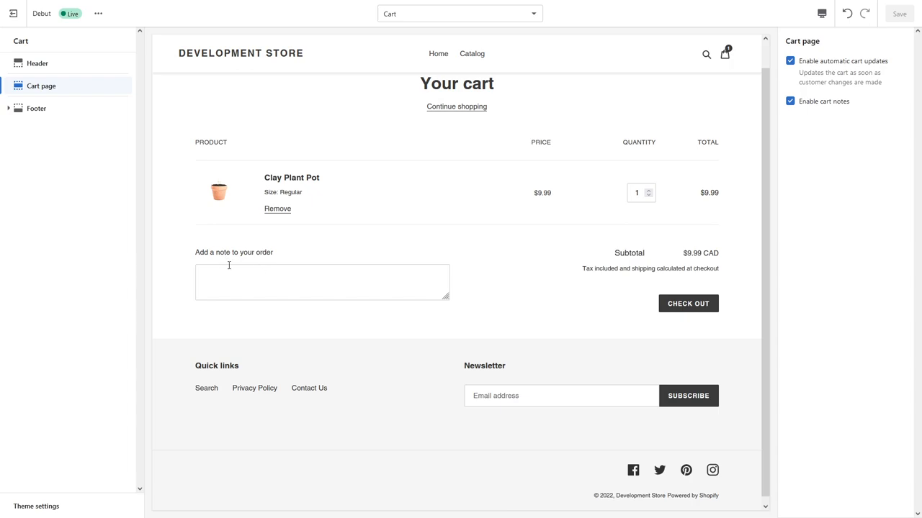
mouse_move(162, 310)
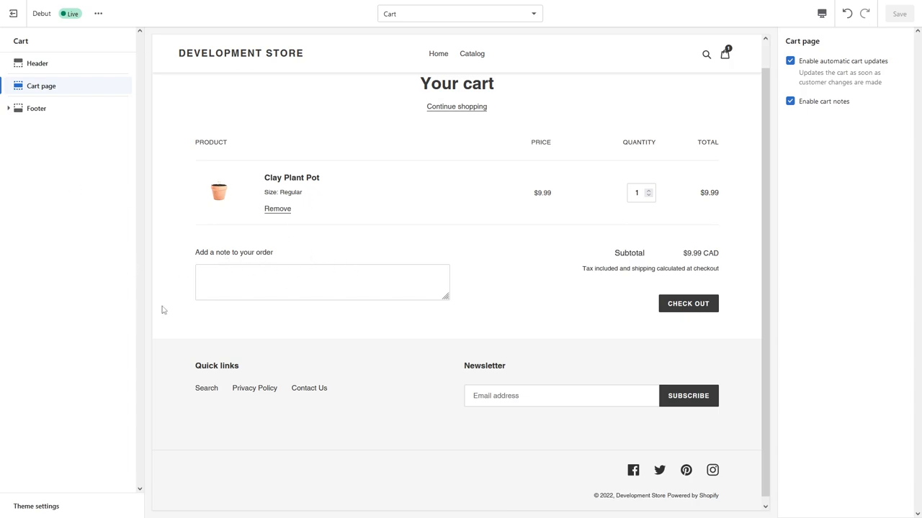
mouse_move(121, 68)
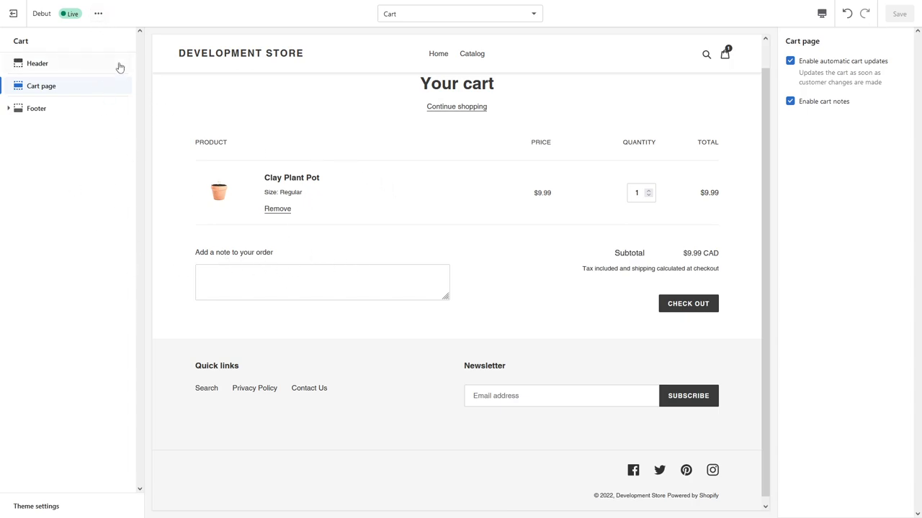
click(98, 13)
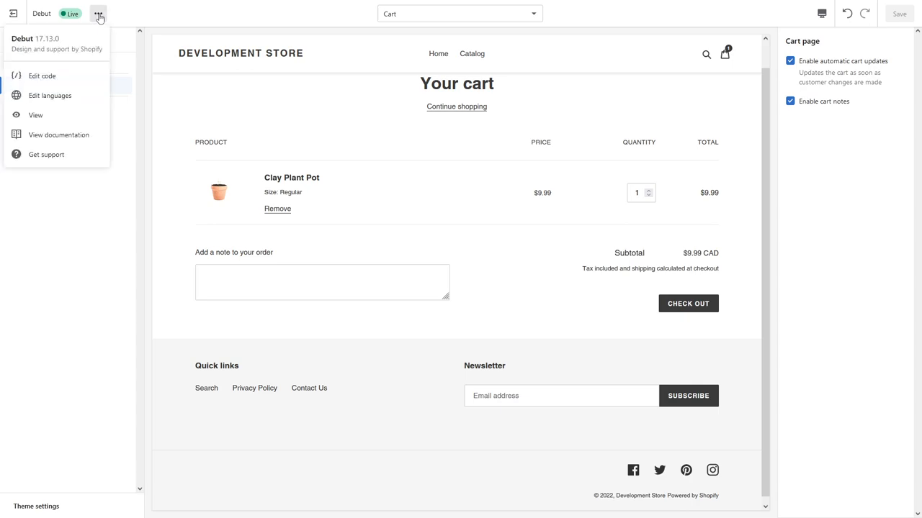
mouse_move(49, 95)
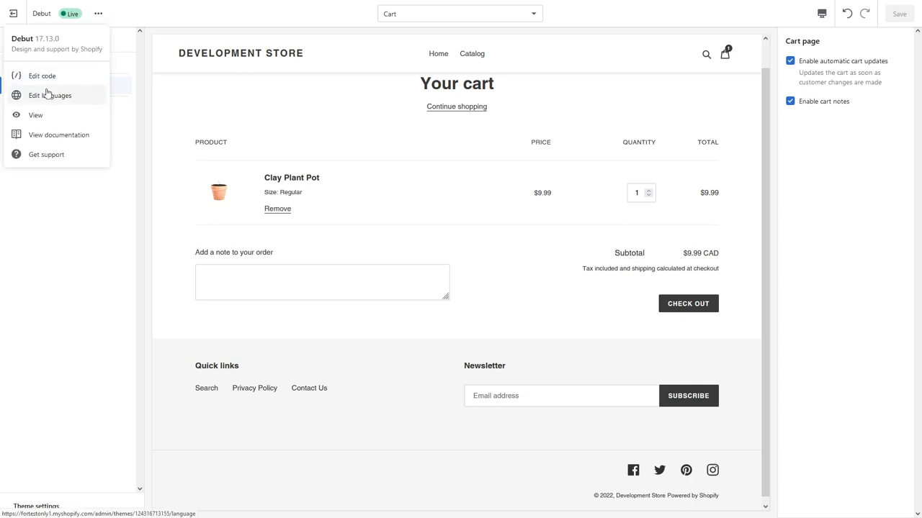
- Enter Edit languages for Debut and begin searching translations for 'note'
click(13, 13)
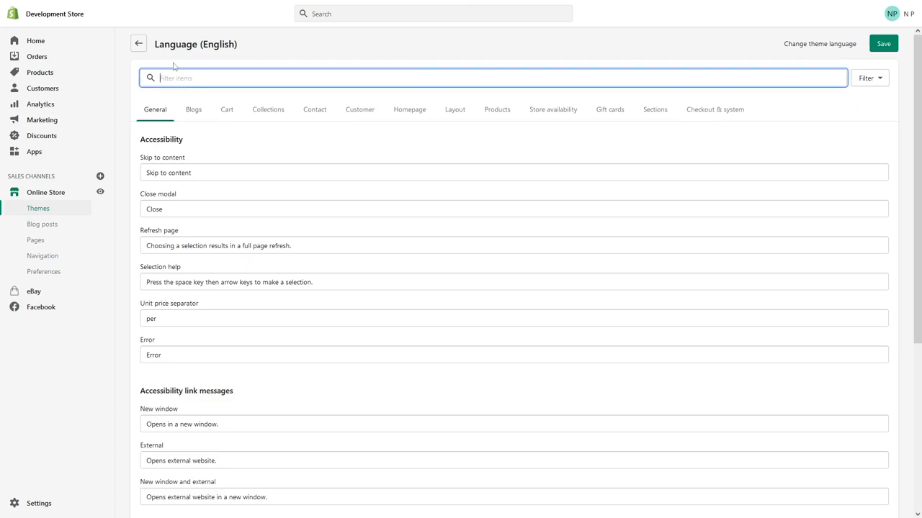
text(note)
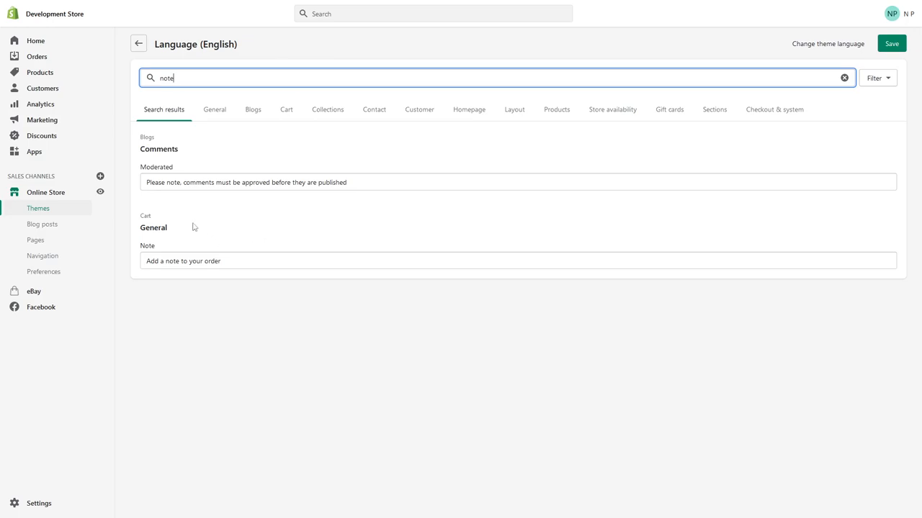
- Change the Cart Note label to 'Add note:' and save the translations
click(517, 260)
text(Add note)
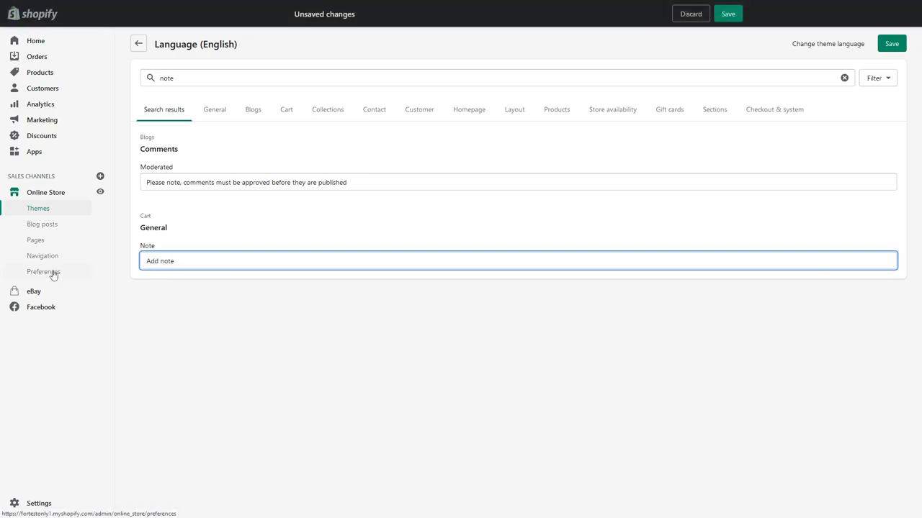
text(:)
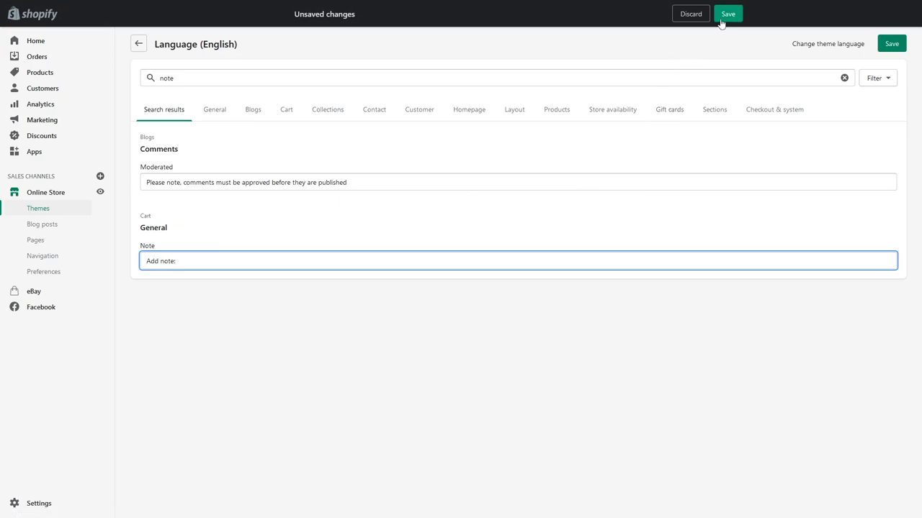
click(727, 13)
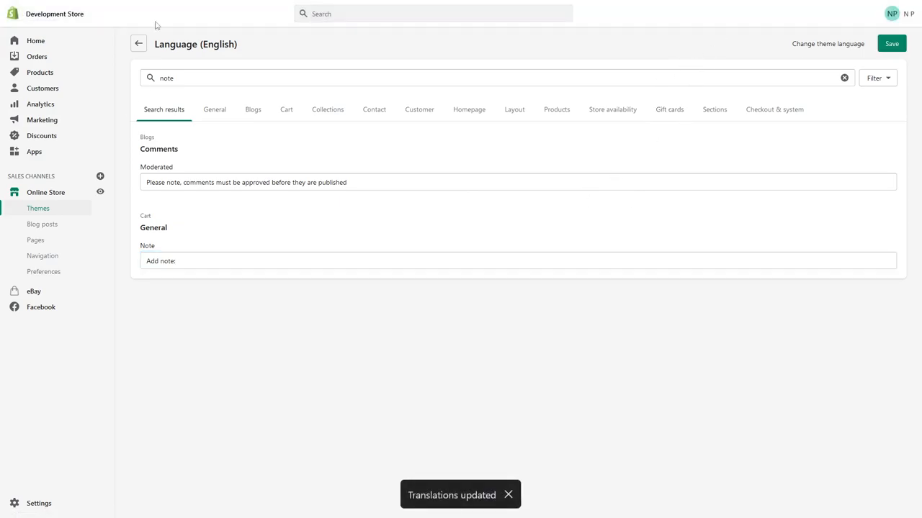
- Preview the storefront cart page showing the 'Add note:' label
click(267, 10)
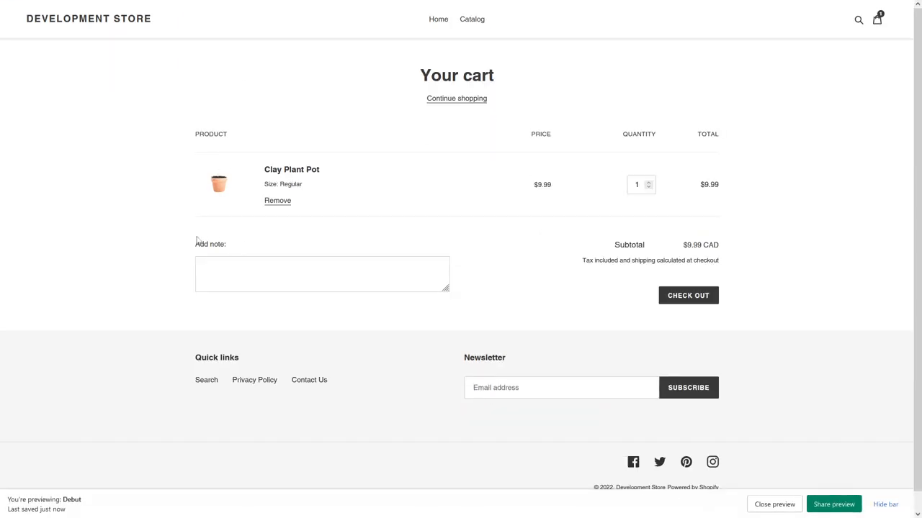
mouse_move(293, 304)
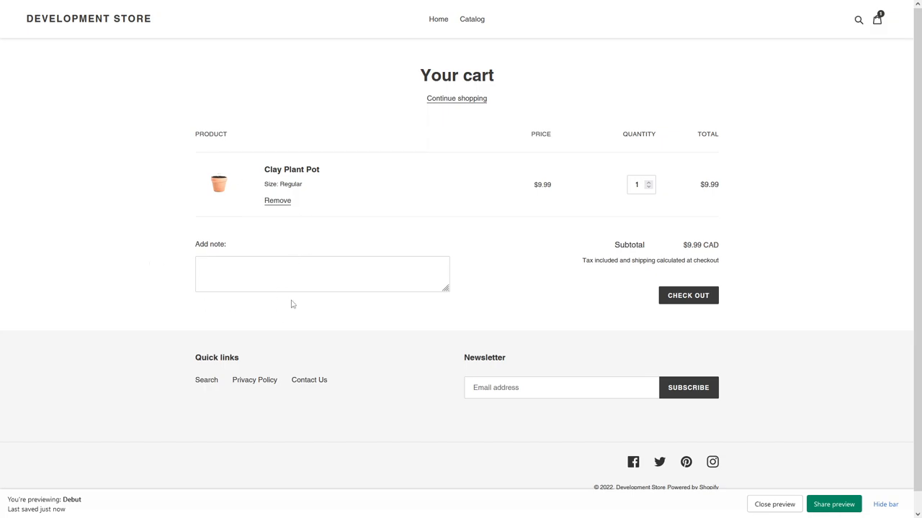